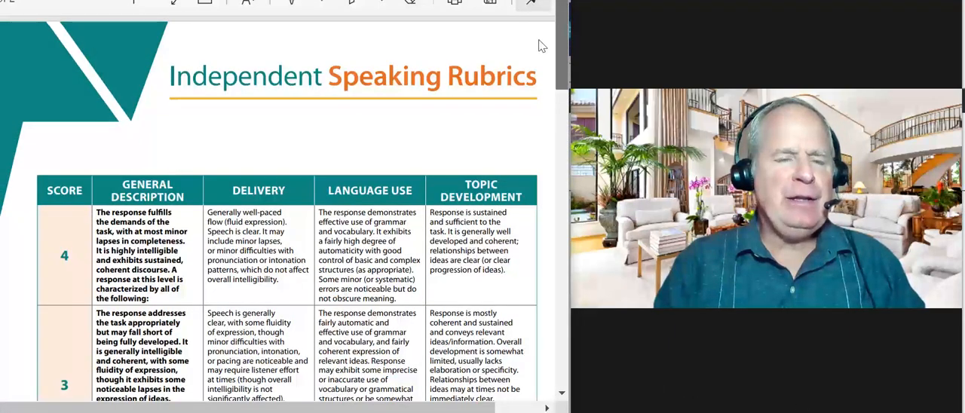
# - Scroll the Independent Speaking Rubrics PDF down before switching to the loaded recording
pyautogui.scroll(-3)
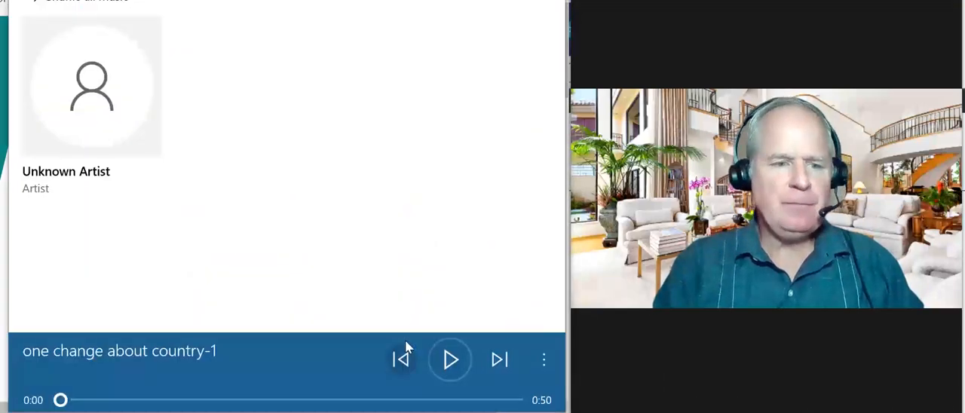
# - Play the 'one change about country-1' recording and pause it within its first second
pyautogui.click(450, 359)
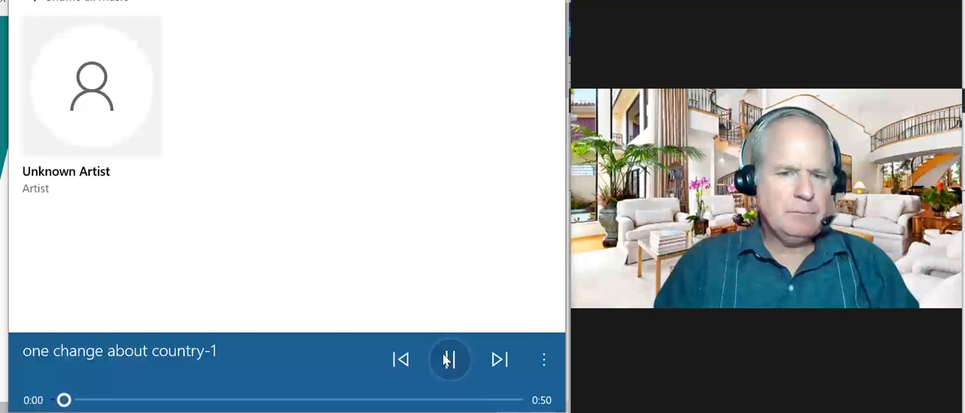
pyautogui.click(449, 359)
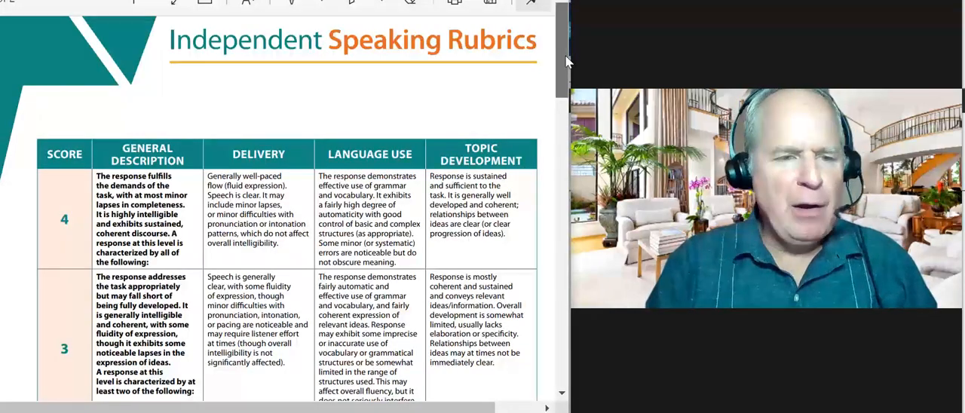
# - Scroll the rubric PDF down past the score 4 and 3 rows before returning to the paused recording
pyautogui.scroll(-3)
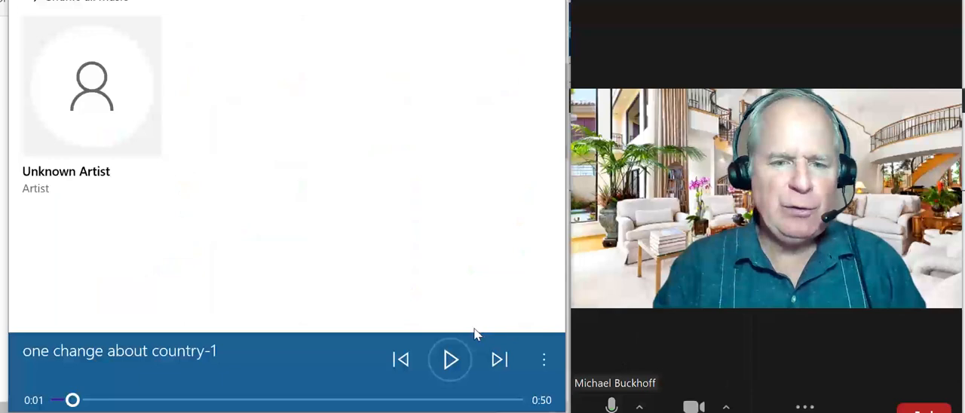
# - Play the response in stop-start bursts, pausing near 0:11, 0:16, 0:23 and 0:33 of 0:50
pyautogui.click(450, 359)
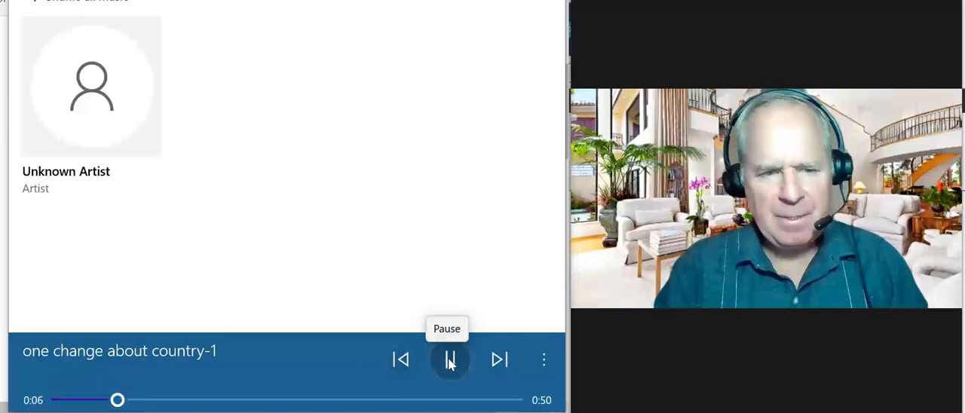
pyautogui.click(449, 359)
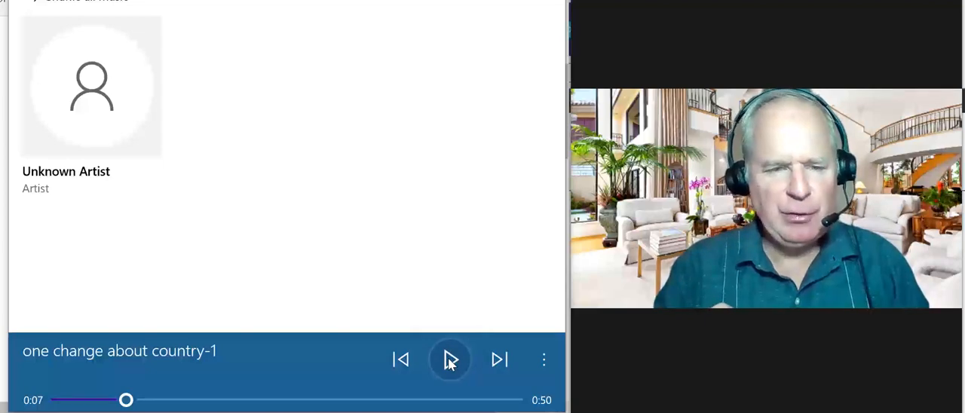
pyautogui.click(450, 359)
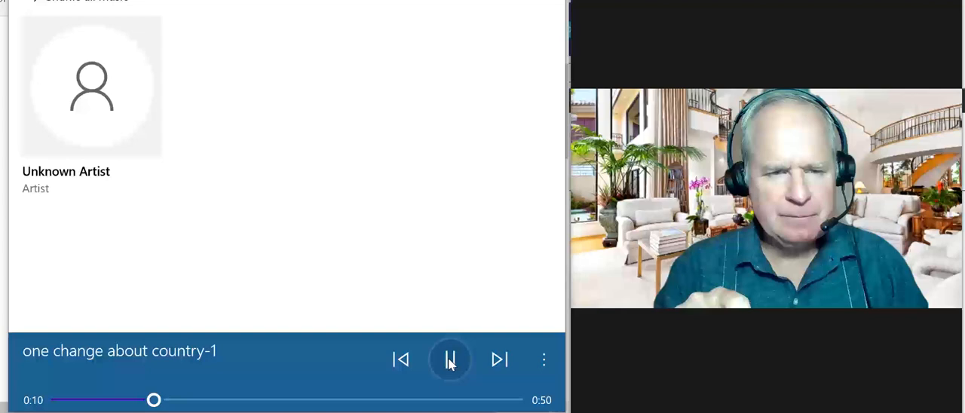
pyautogui.click(449, 359)
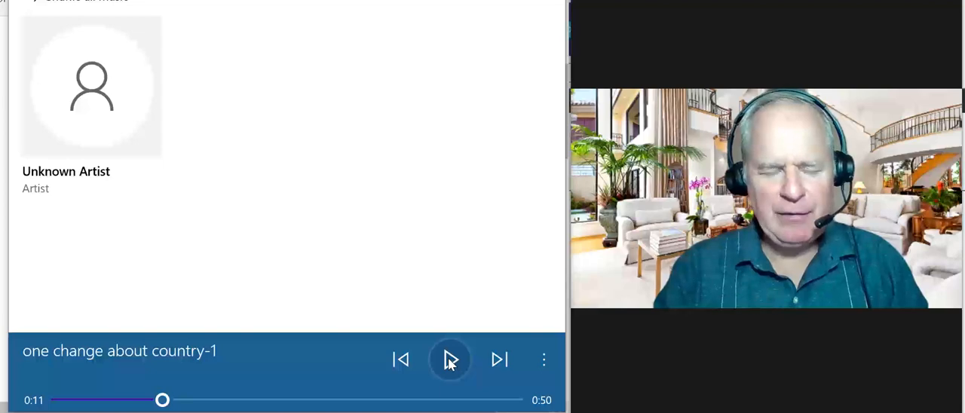
pyautogui.click(450, 359)
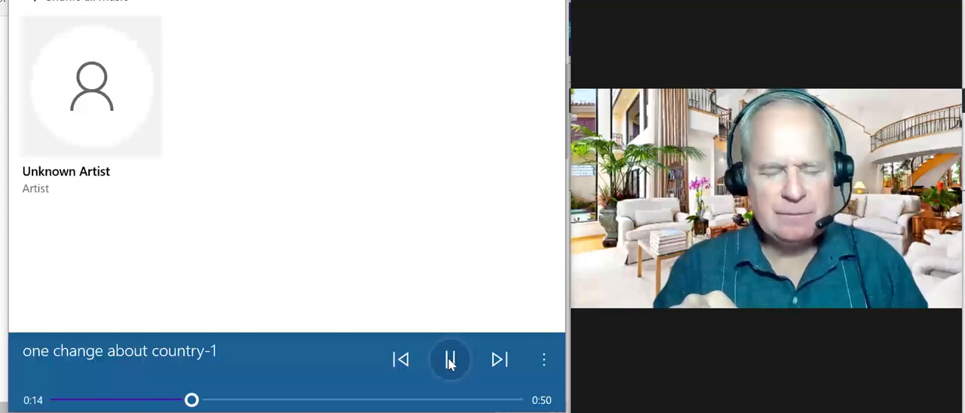
pyautogui.click(450, 359)
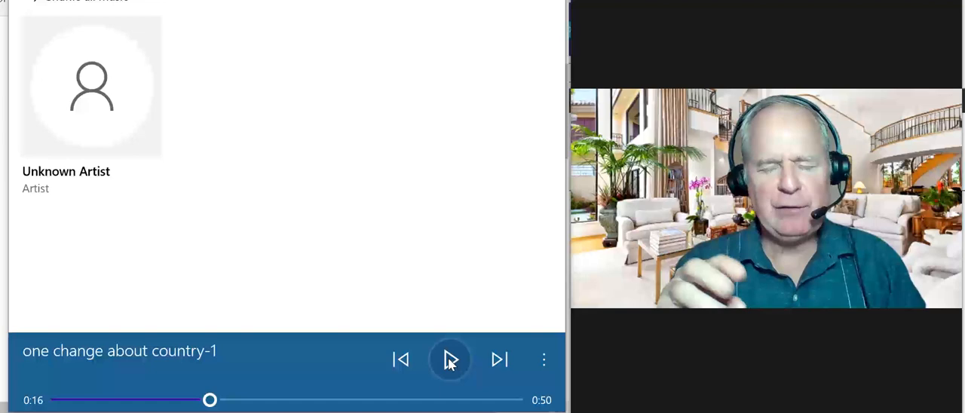
pyautogui.click(450, 359)
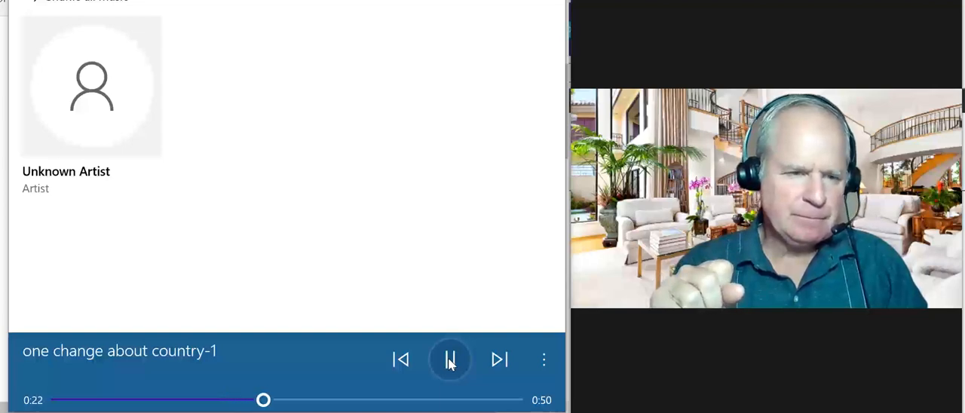
pyautogui.click(449, 358)
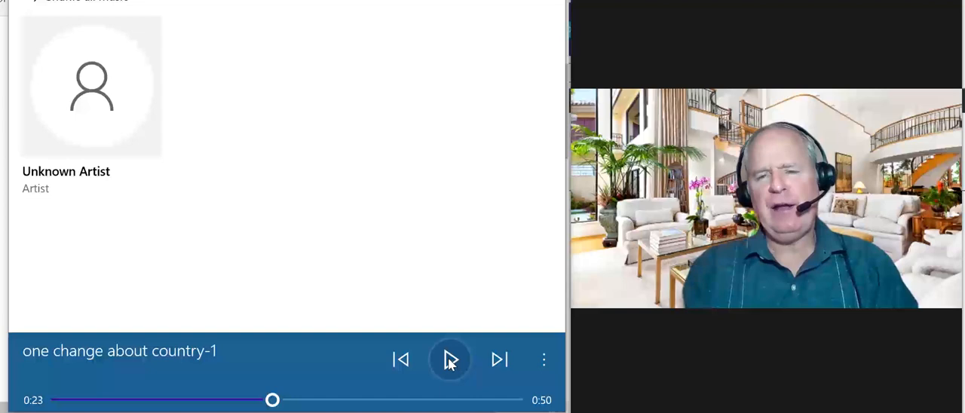
pyautogui.click(450, 359)
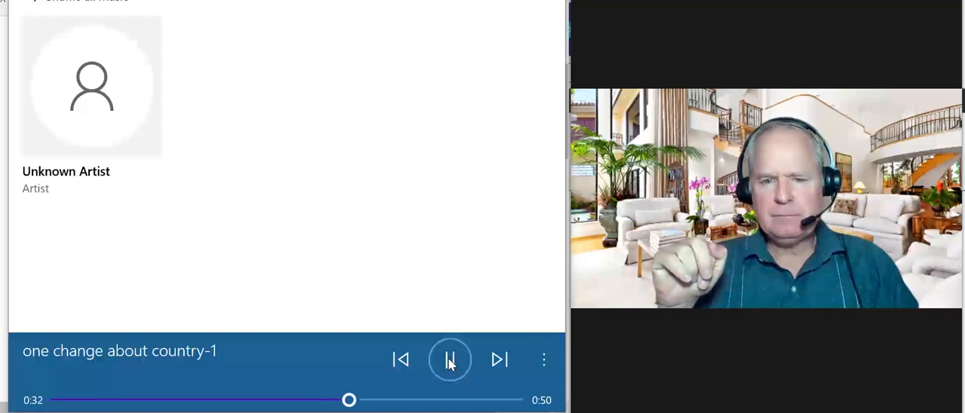
pyautogui.click(449, 359)
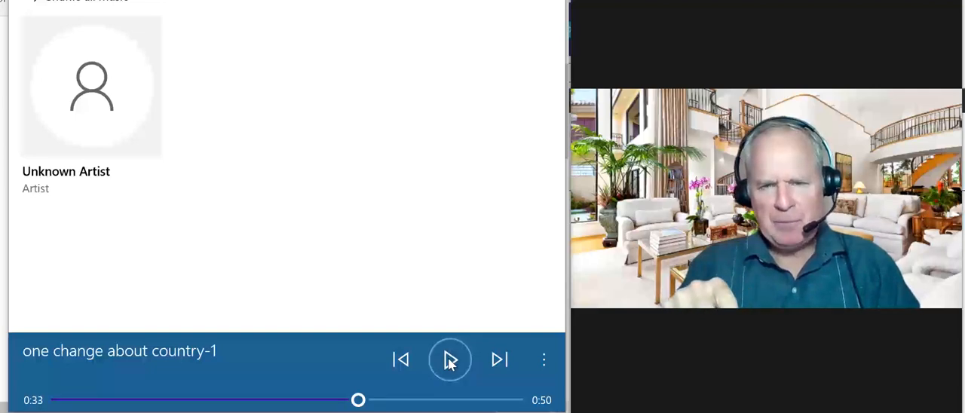
# - Play on to about 0:39, pause, then play the final stretch to the 0:50 end
pyautogui.click(449, 358)
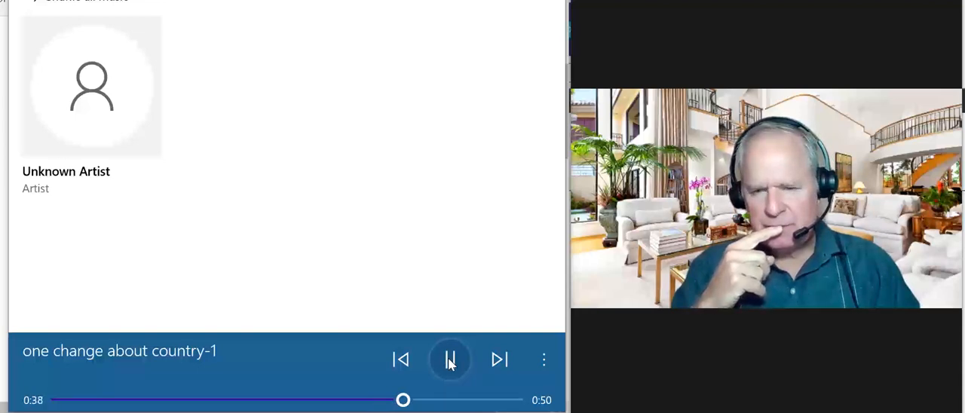
pyautogui.click(449, 359)
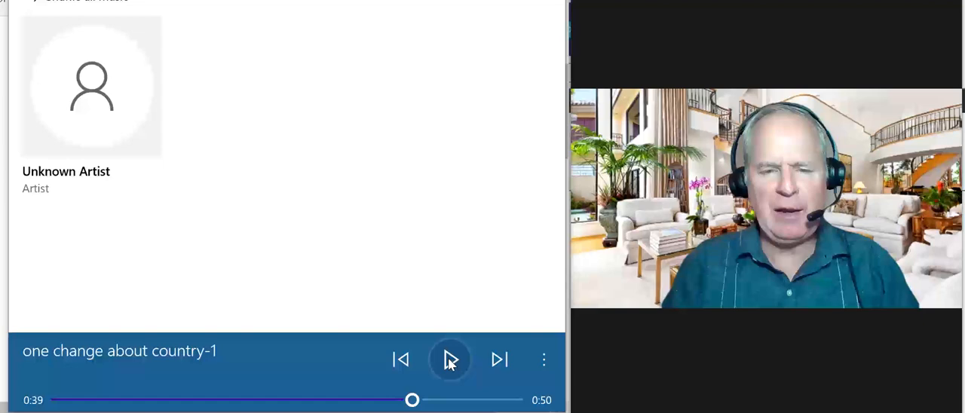
pyautogui.click(450, 359)
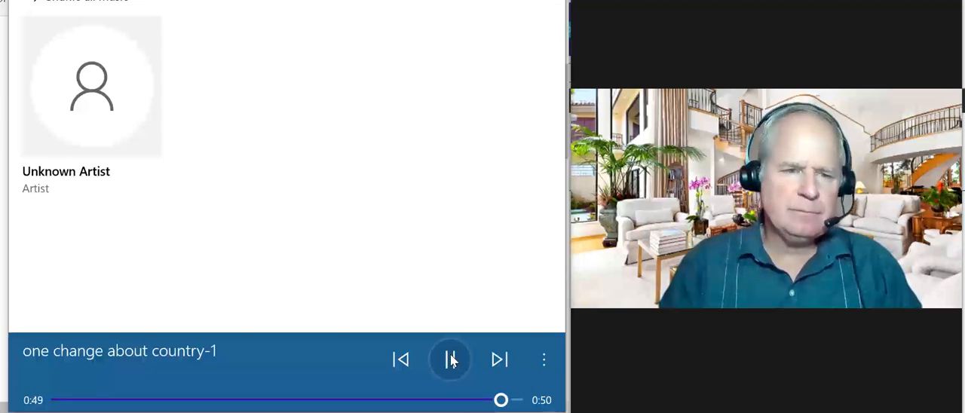
pyautogui.click(449, 359)
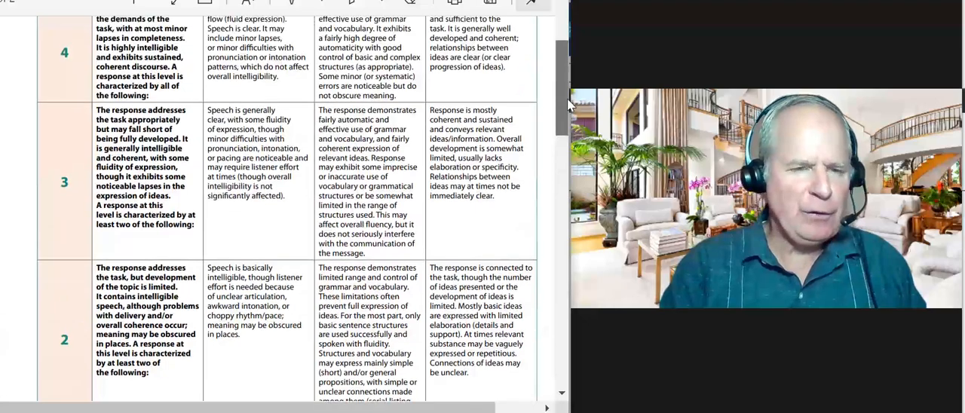
# - Scroll the rubric PDF down so the score 3 and 2 descriptions are in view
pyautogui.scroll(-3)
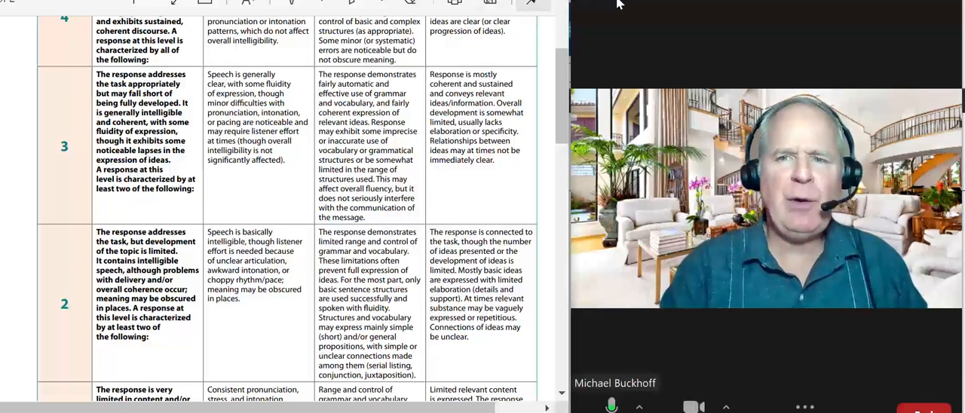
pyautogui.moveTo(751, 67)
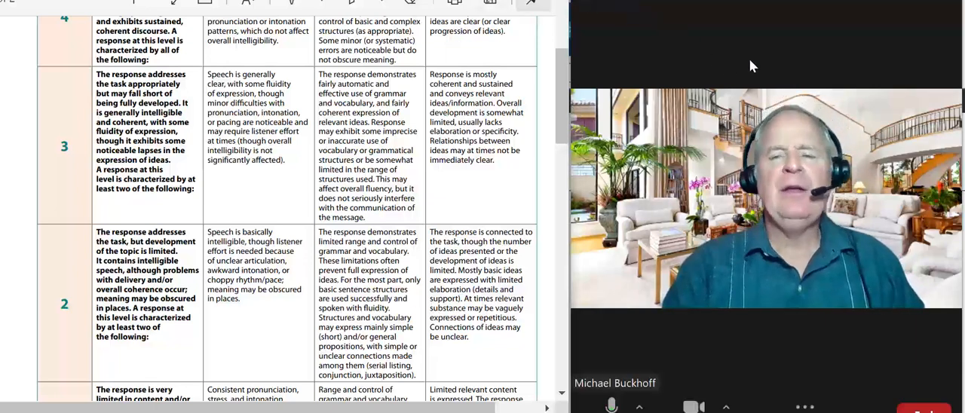